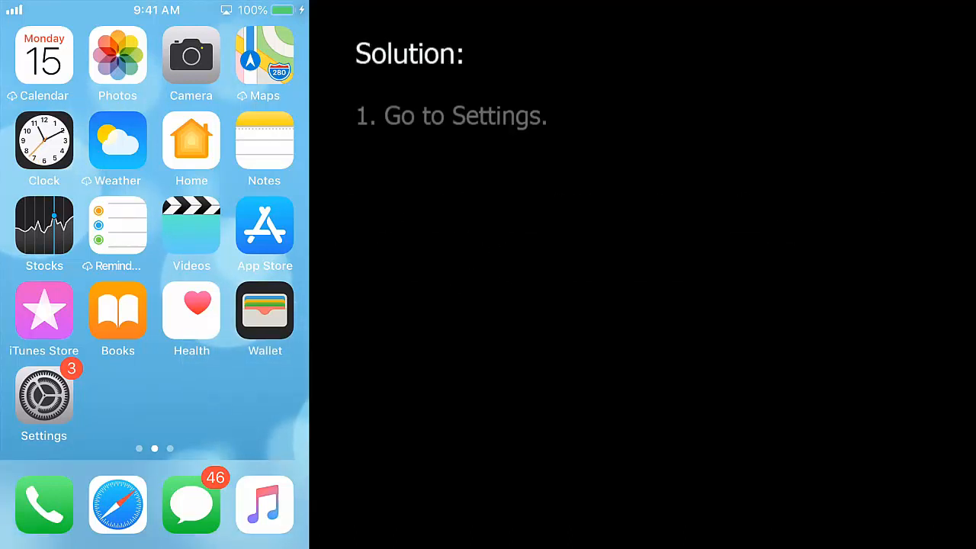
Step: Open Settings and scroll down to the Messages and FaceTime entries
click(43, 394)
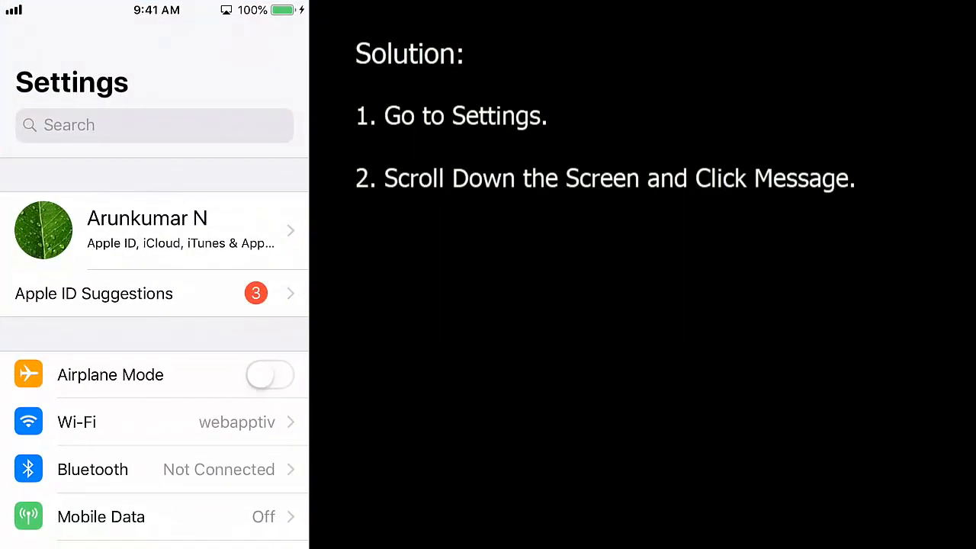
scroll(down, 3)
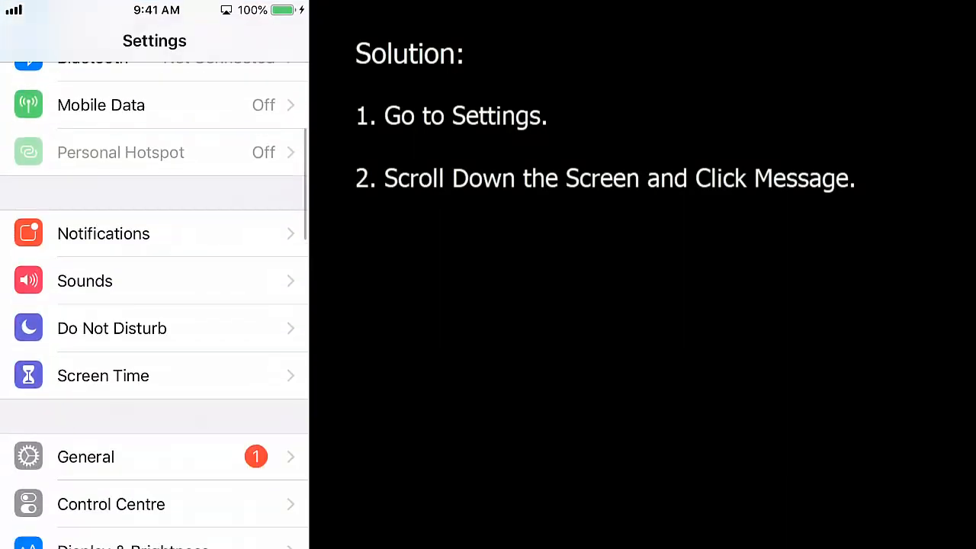
scroll(down, 3)
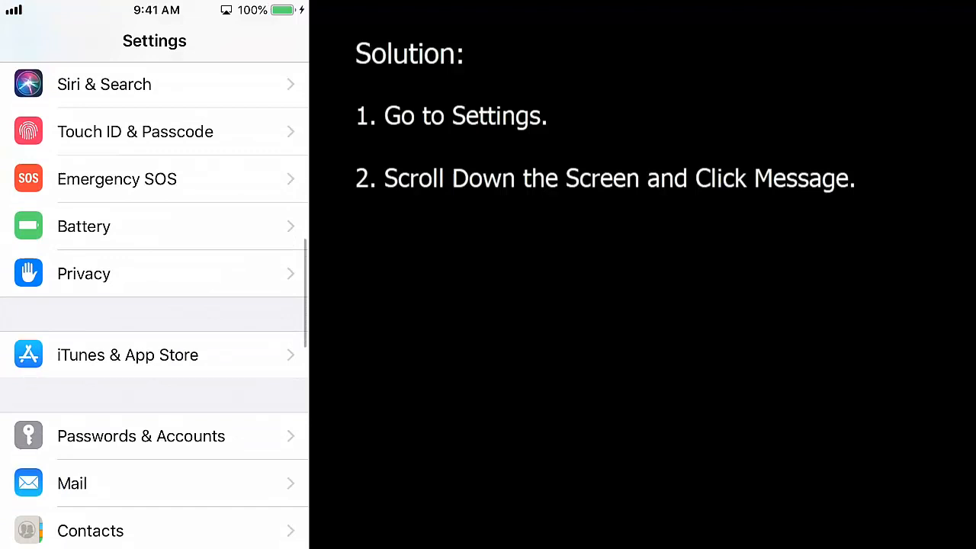
scroll(down, 3)
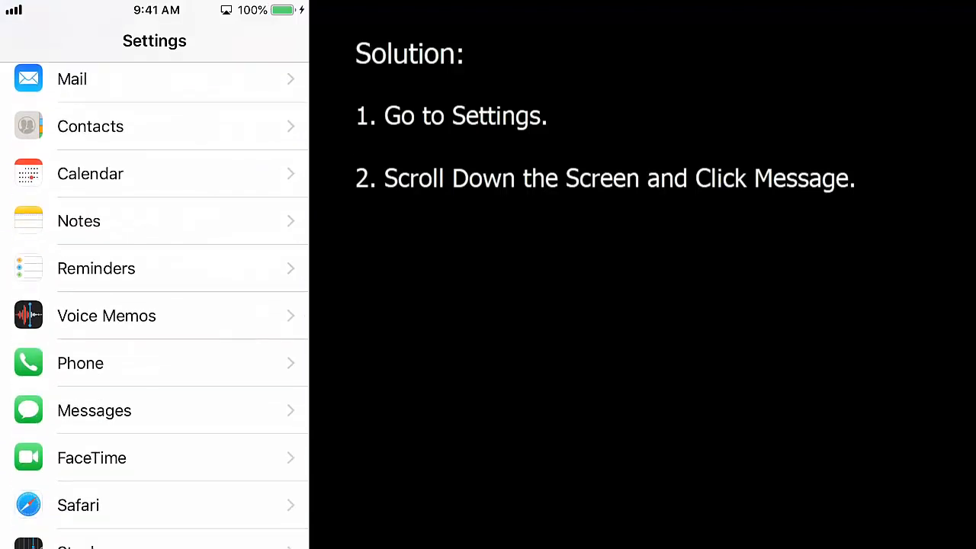
Step: Sign out of the Apple ID under Messages > Send & Receive
click(94, 410)
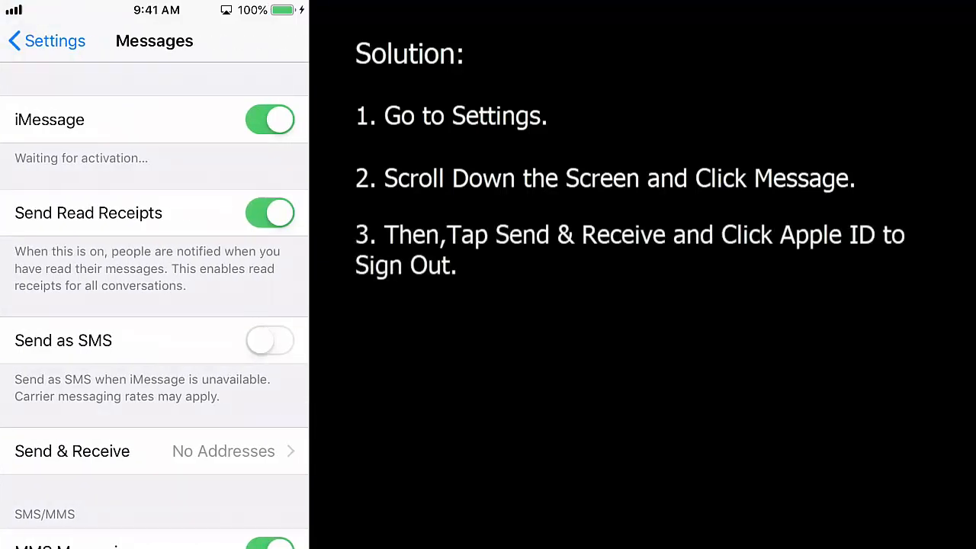
click(72, 451)
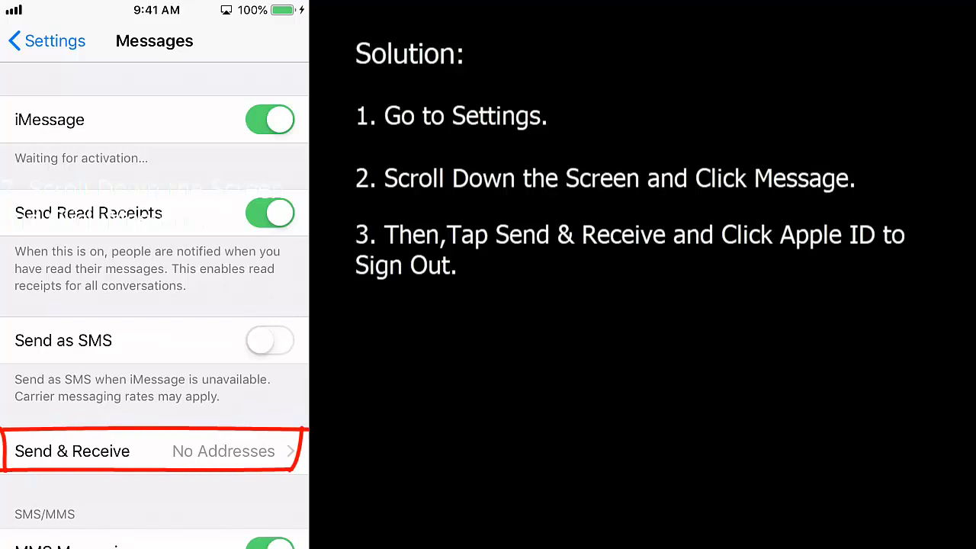
click(72, 451)
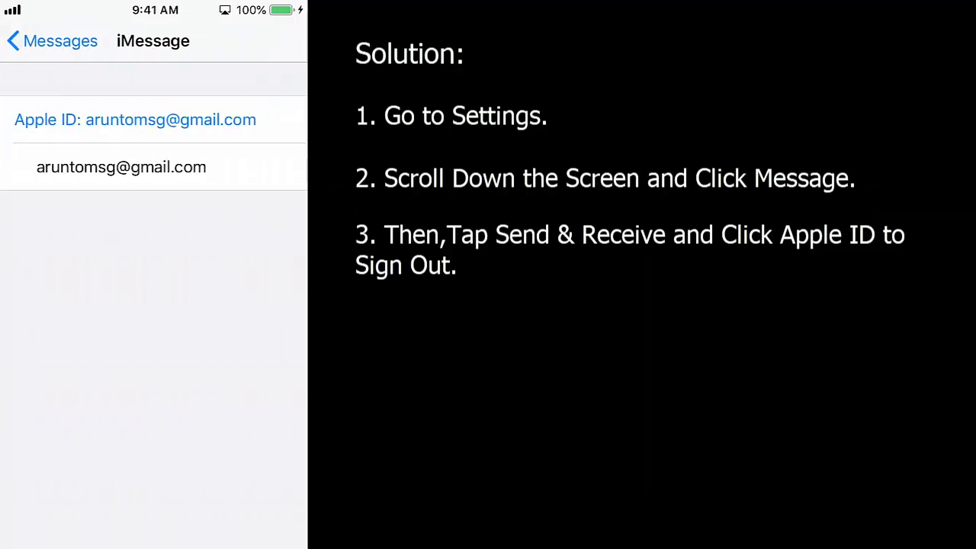
click(135, 119)
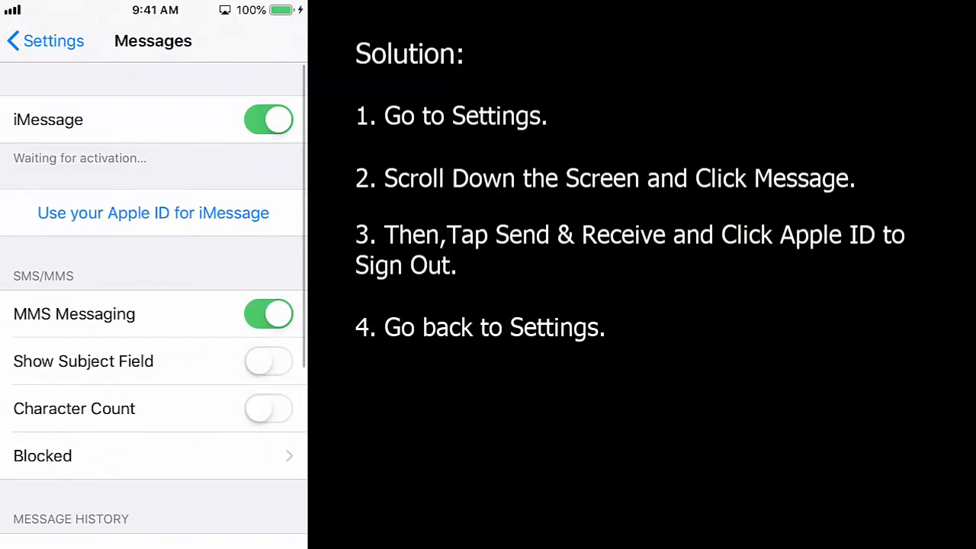
Step: Sign the Apple ID out of FaceTime from the FaceTime Account sheet
click(42, 41)
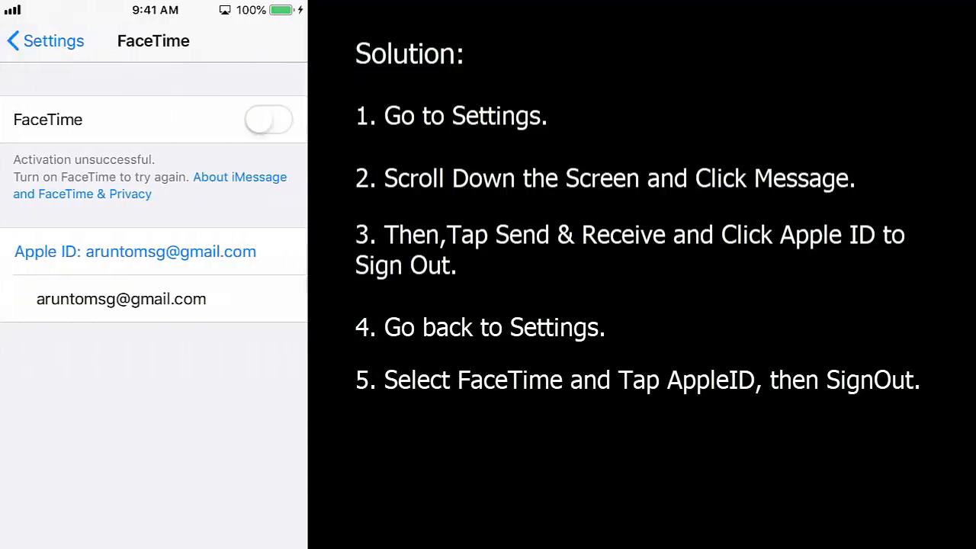
click(135, 252)
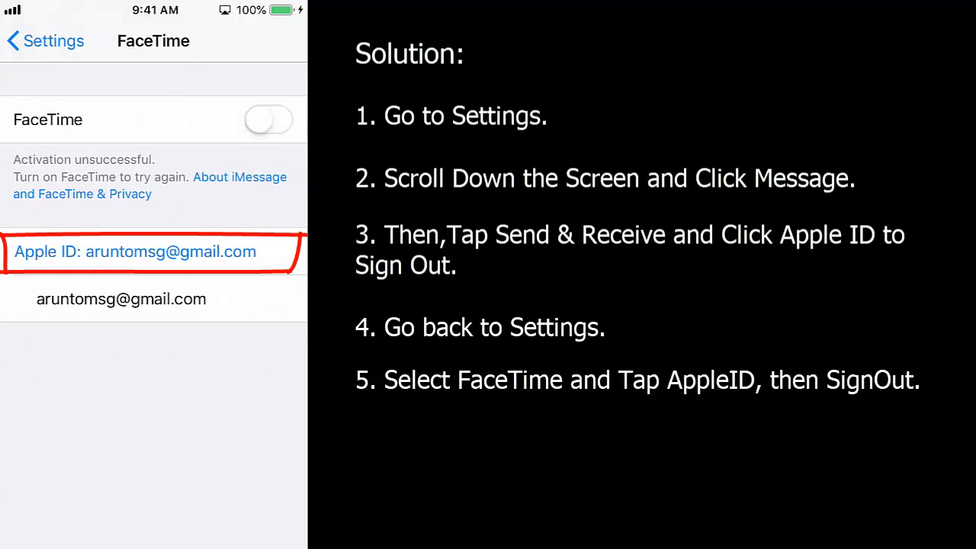
click(136, 252)
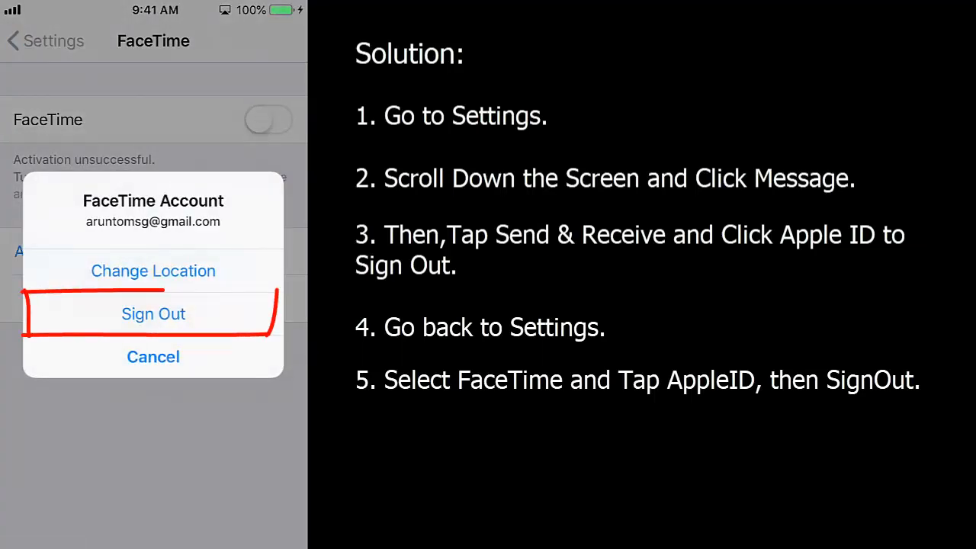
click(152, 314)
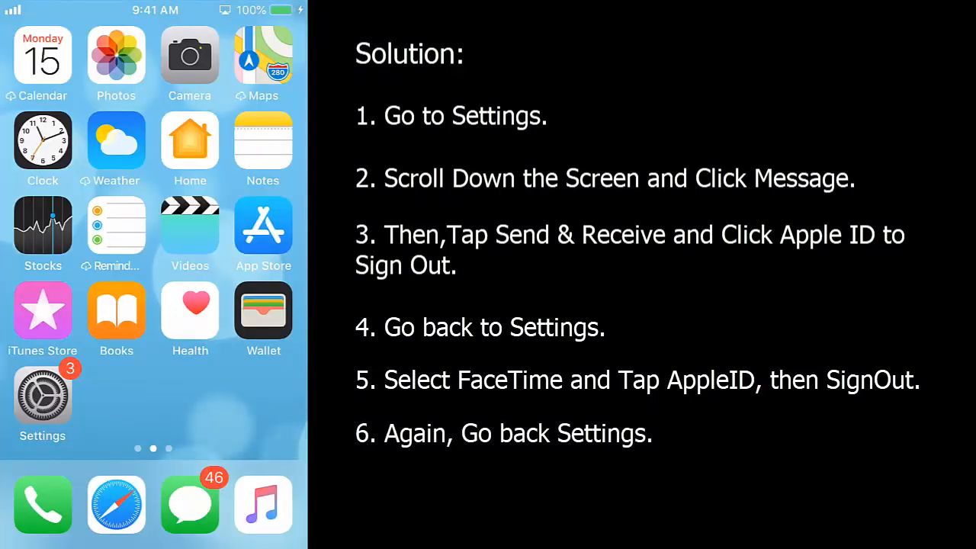
Step: Reopen Settings and go to Messages, which still offers 'Use your Apple ID for iMessage'
click(42, 394)
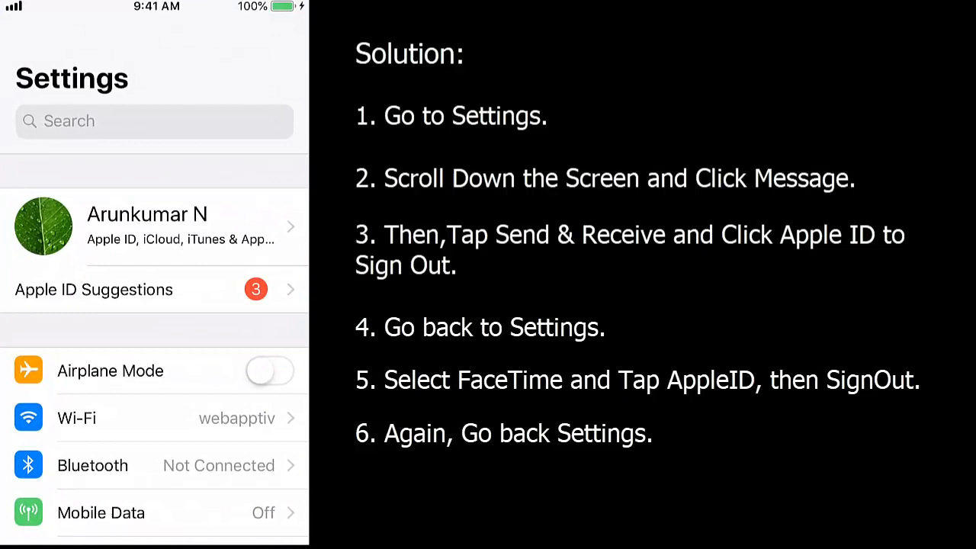
scroll(down, 3)
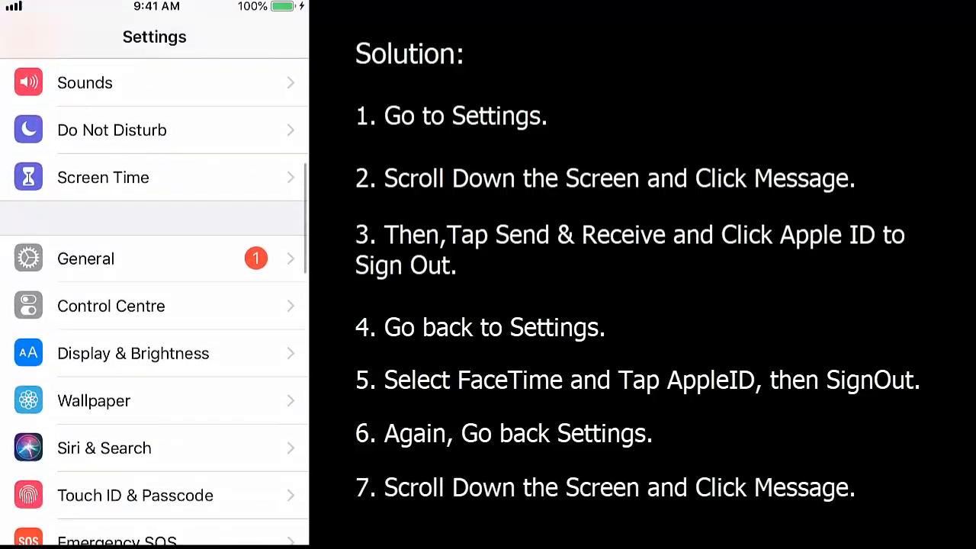
scroll(down, 3)
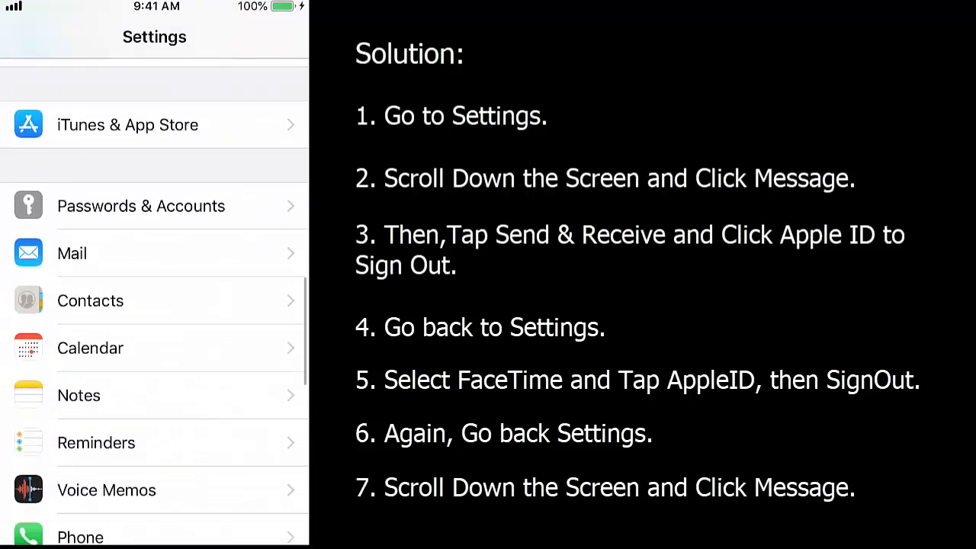
scroll(down, 3)
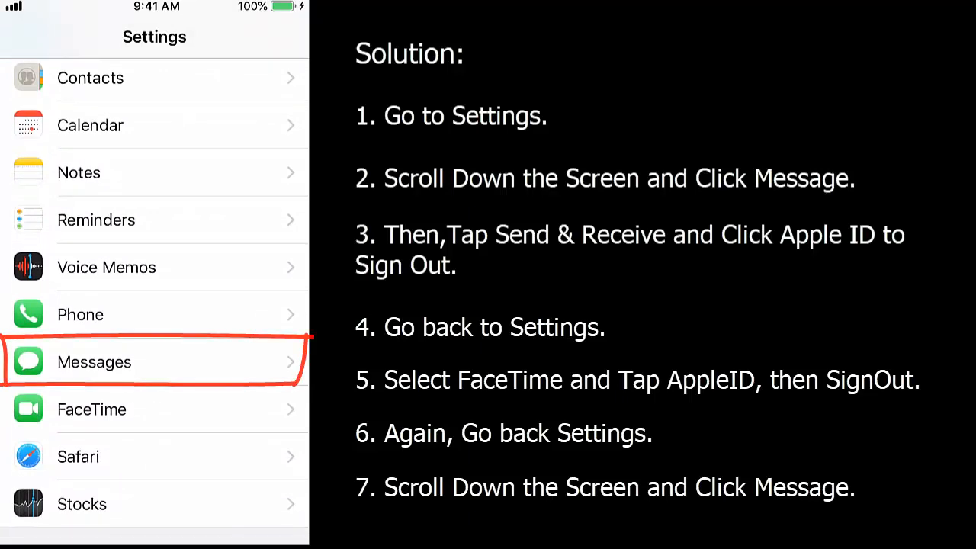
click(94, 361)
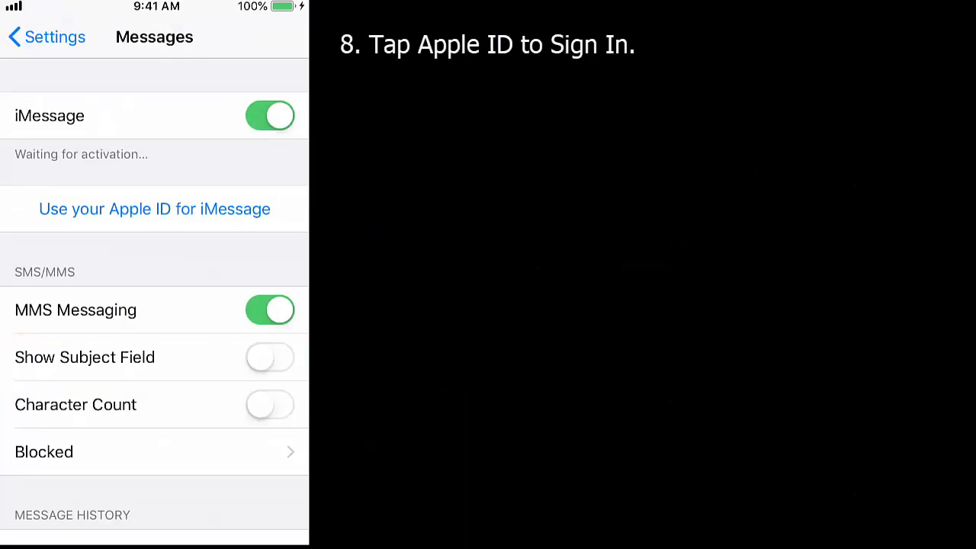
Step: Choose 'Use your Apple ID for iMessage' and complete the Apple ID sign-in
click(154, 209)
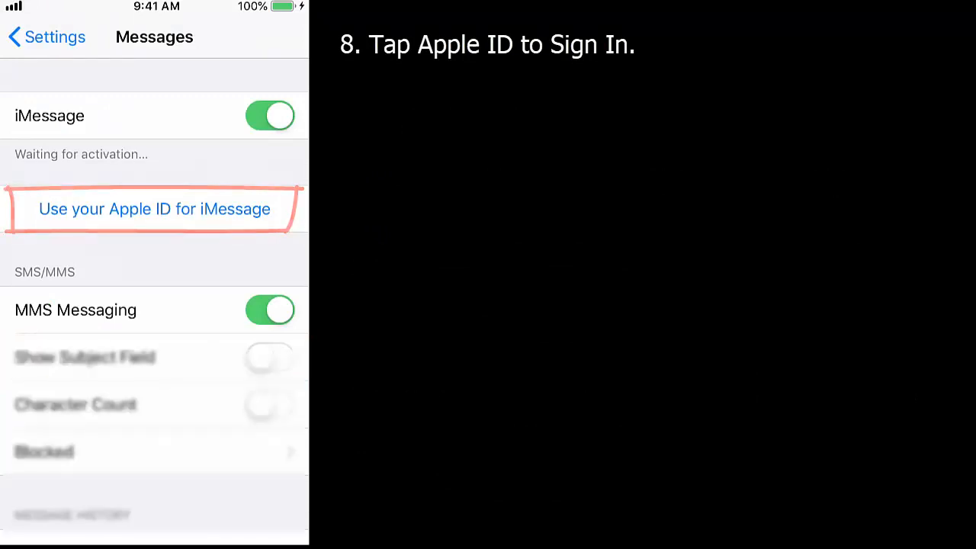
click(153, 209)
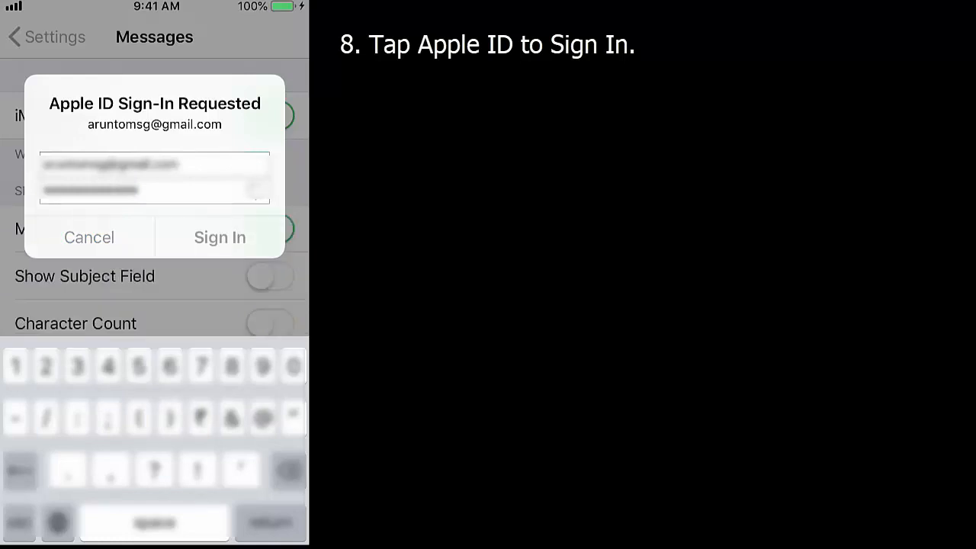
click(220, 237)
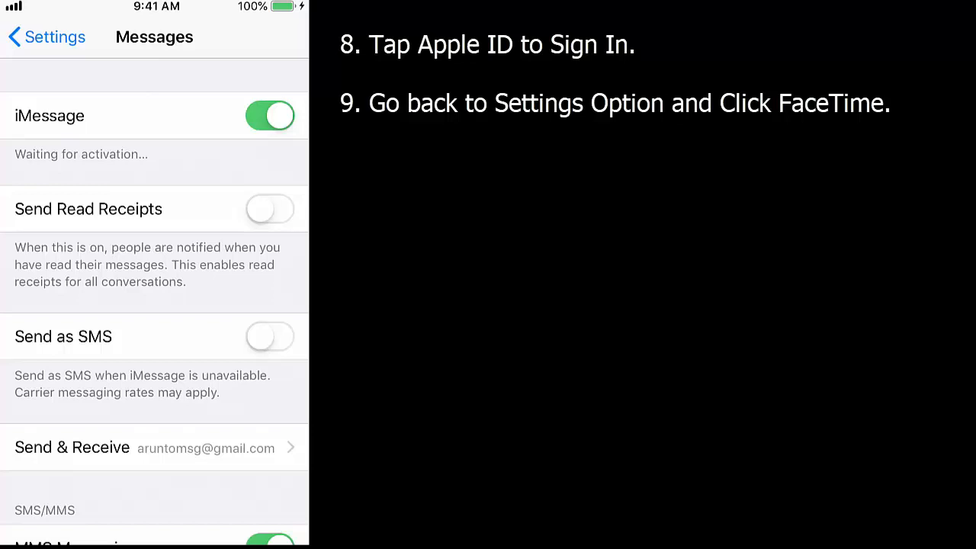
Step: In FaceTime settings, sign in via 'Use your Apple ID for FaceTime'
click(37, 37)
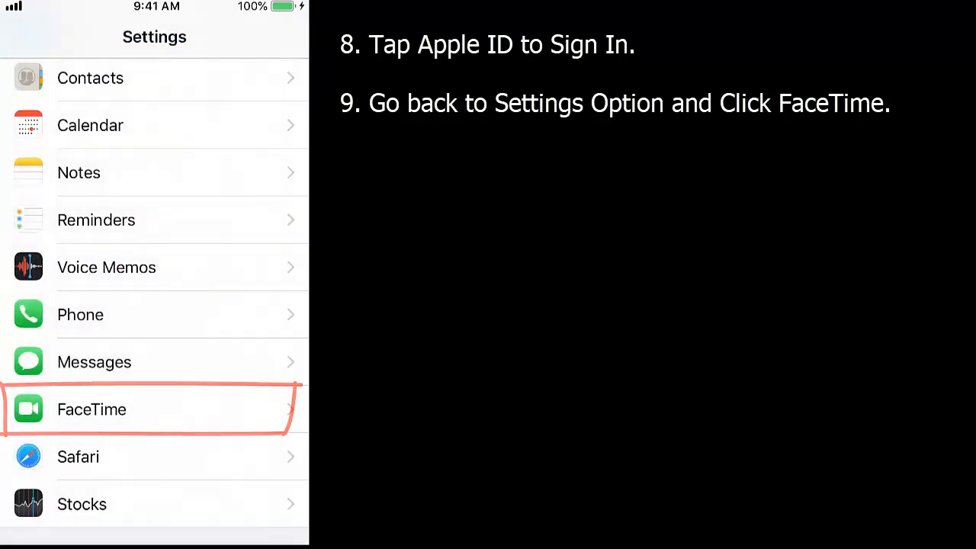
click(106, 408)
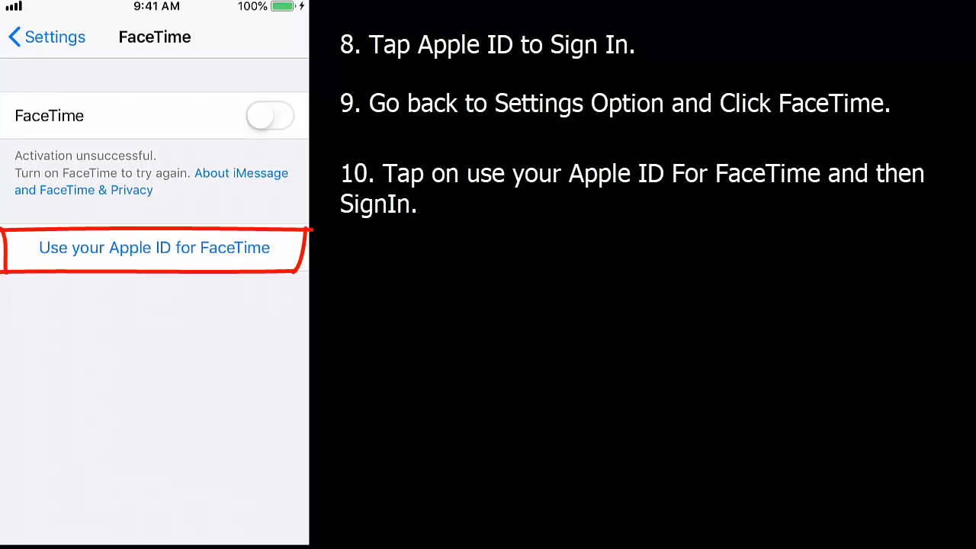
click(154, 247)
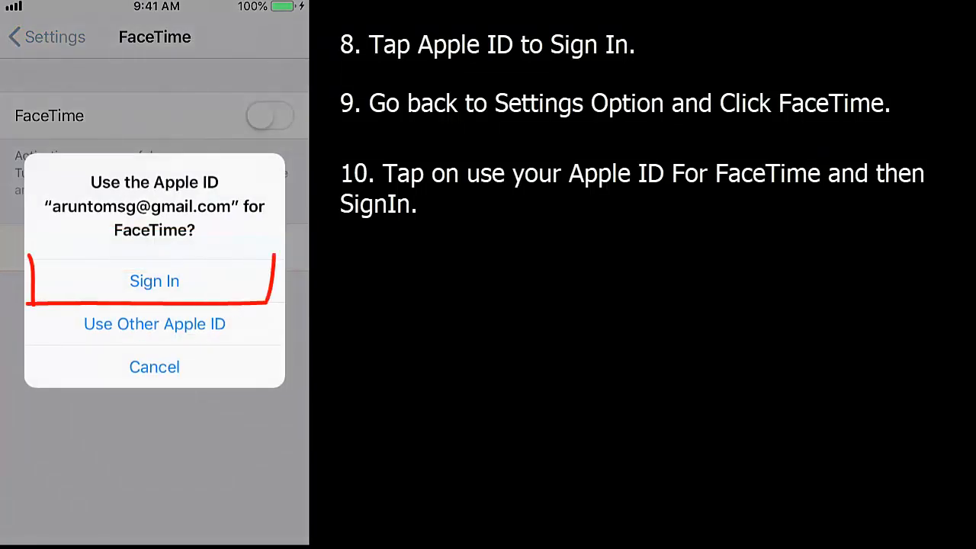
click(154, 280)
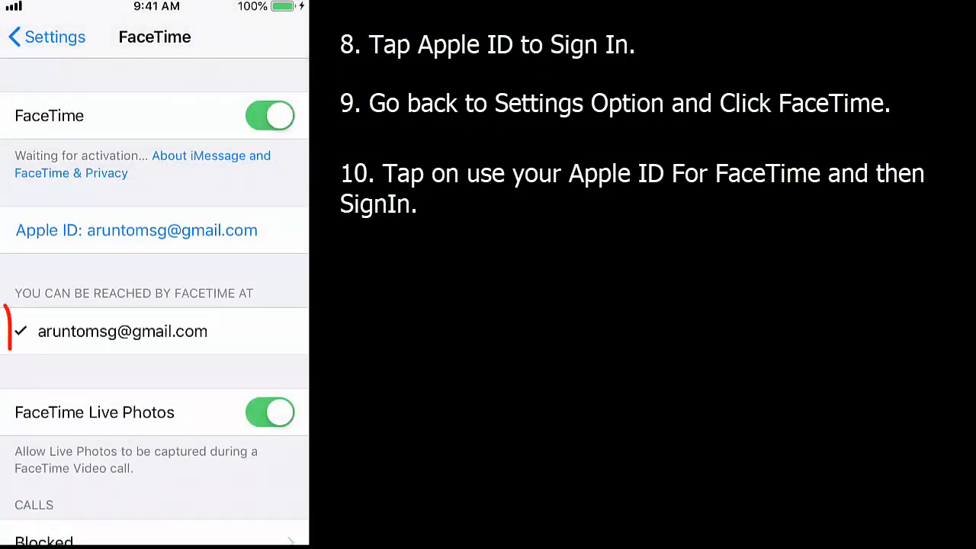